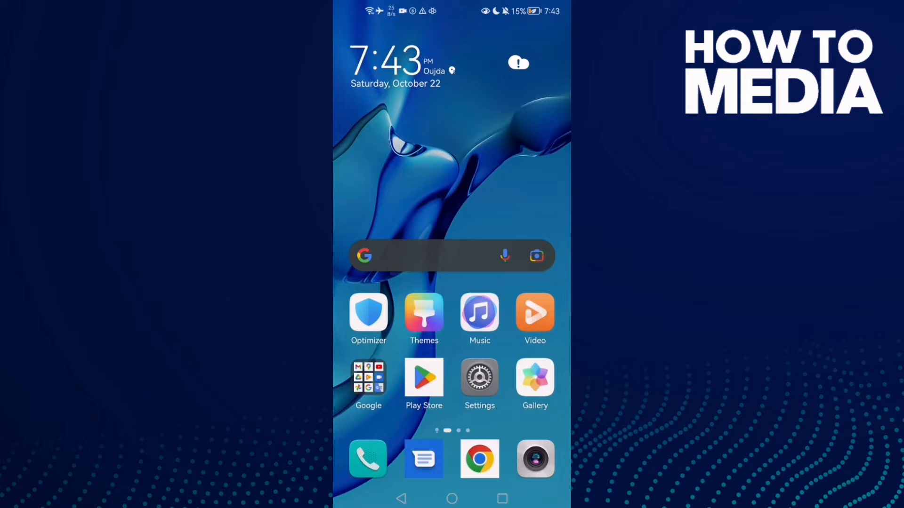
# Go from the home screen into Settings and open the Apps list.
pyautogui.click(479, 377)
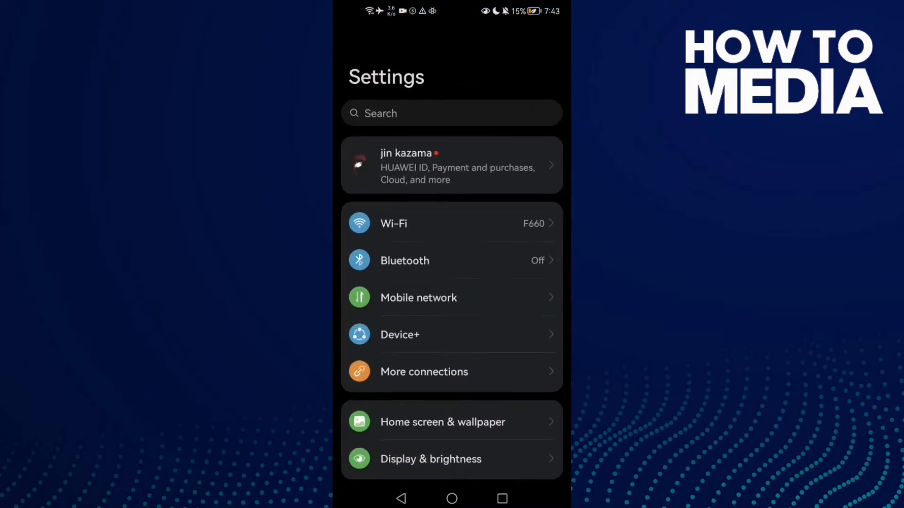
pyautogui.scroll(3)
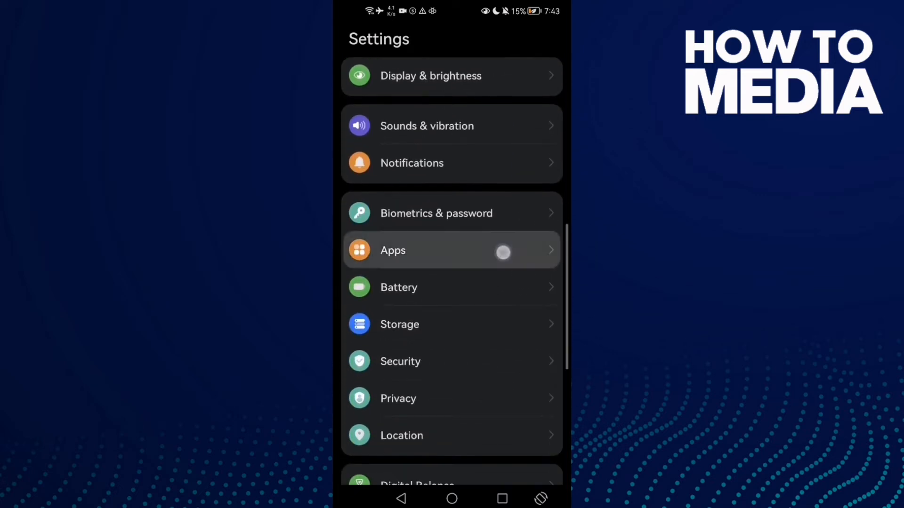
pyautogui.click(451, 250)
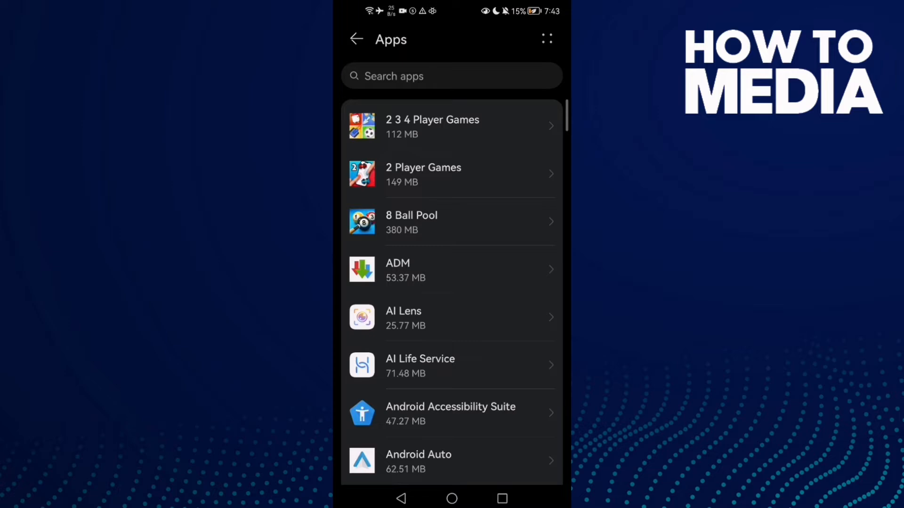
# Find Facebook in the Apps list and view its Storage page.
pyautogui.scroll(-3)
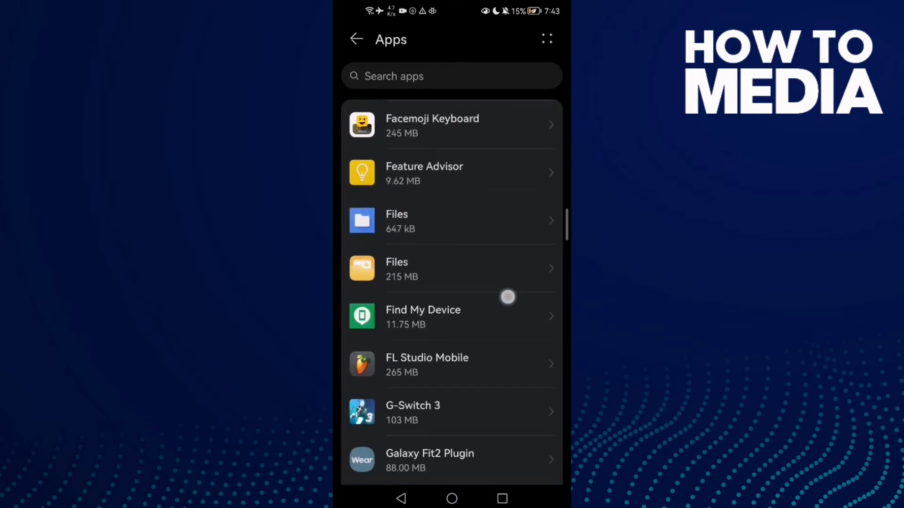
pyautogui.scroll(3)
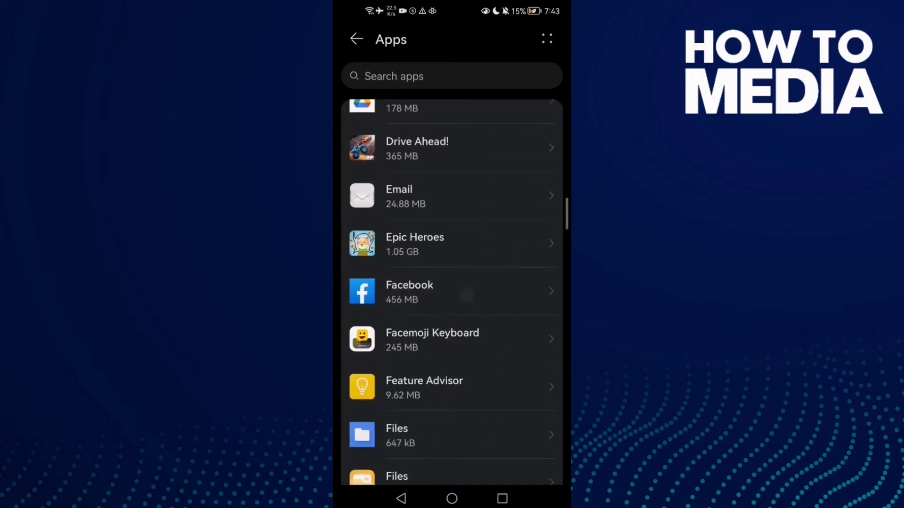
pyautogui.click(451, 291)
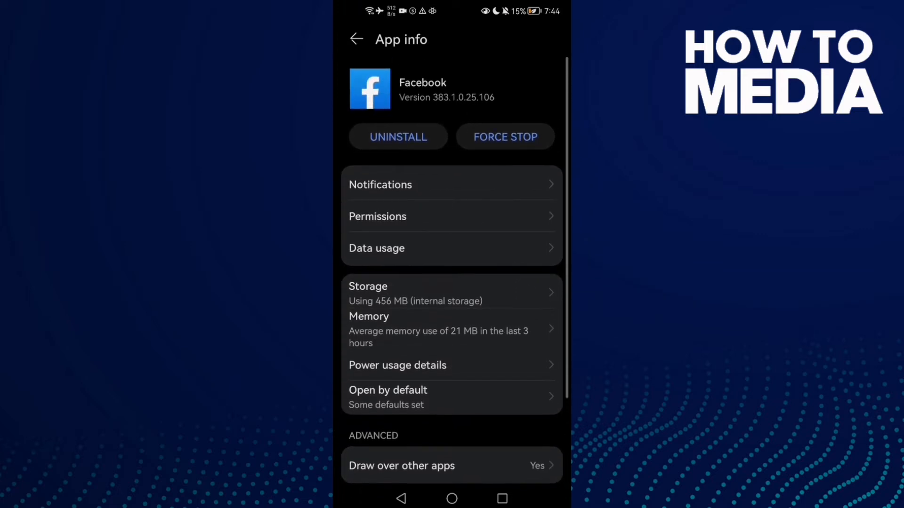
pyautogui.click(368, 287)
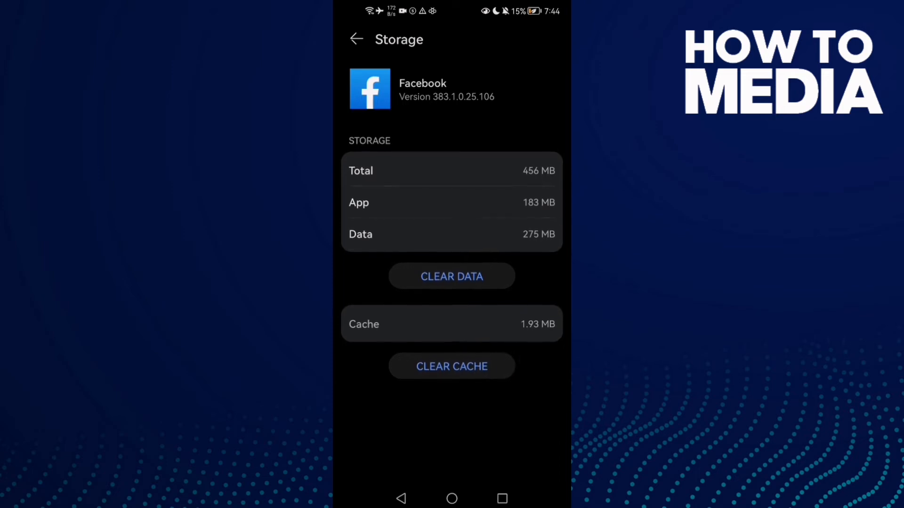
# Clear Facebook's cache from its Storage page.
pyautogui.click(356, 39)
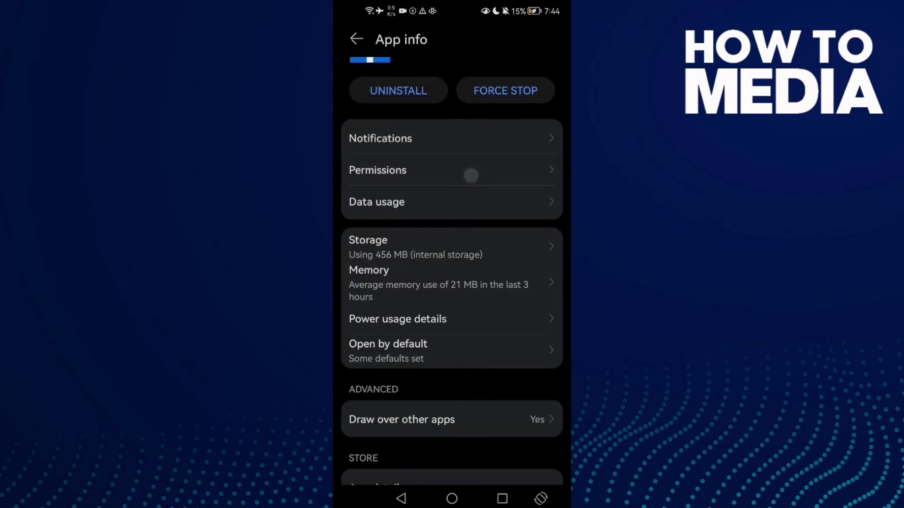
# Allow Facebook's Storage permission, force-stop the app, and go to the home screen.
pyautogui.click(377, 170)
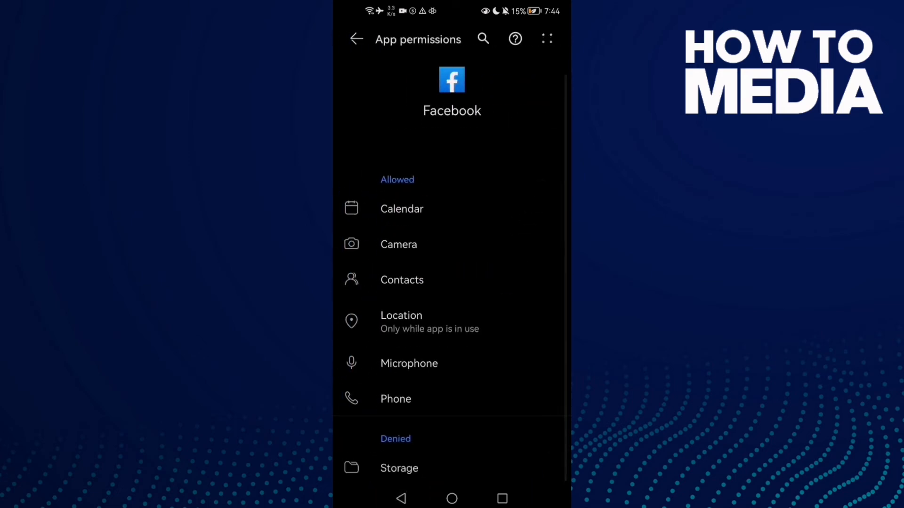
pyautogui.click(398, 468)
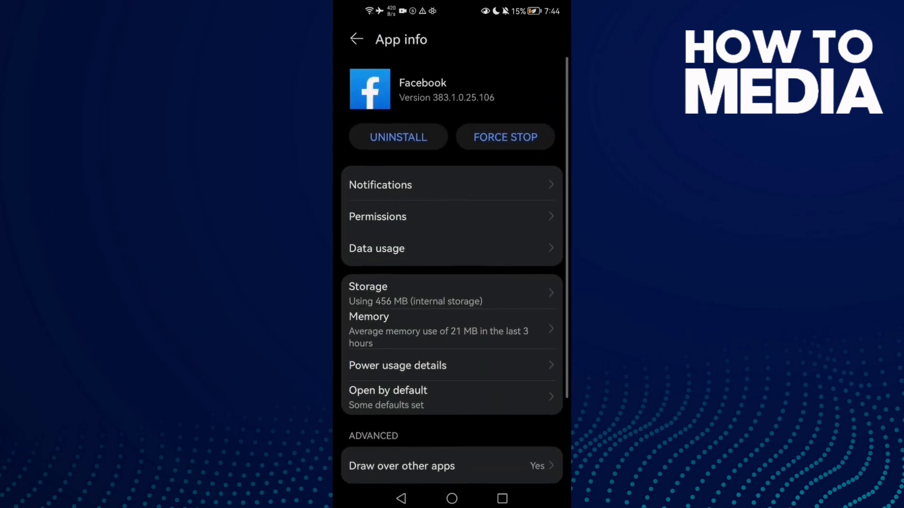
pyautogui.click(504, 137)
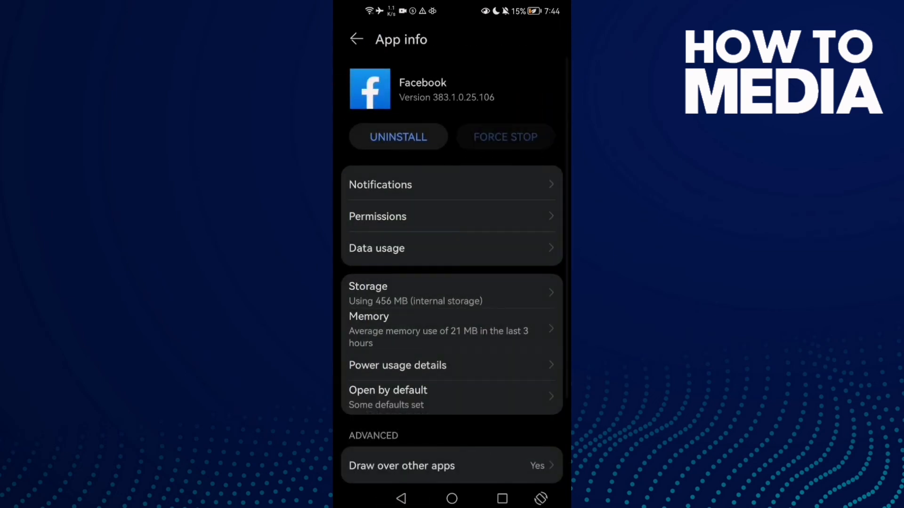
pyautogui.click(451, 498)
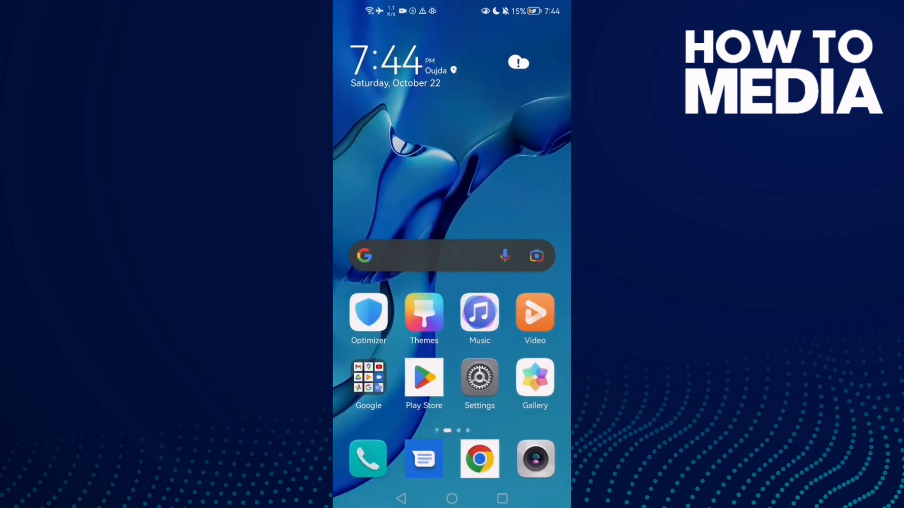